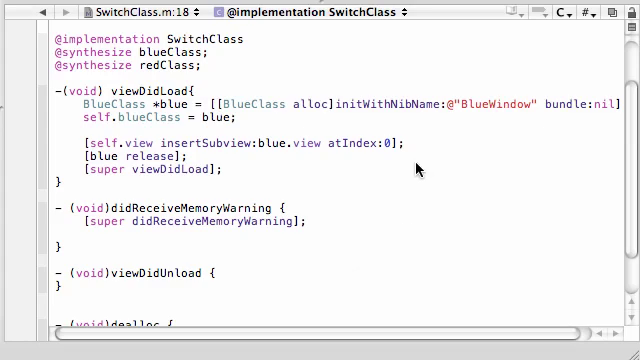
mouse_move(326, 206)
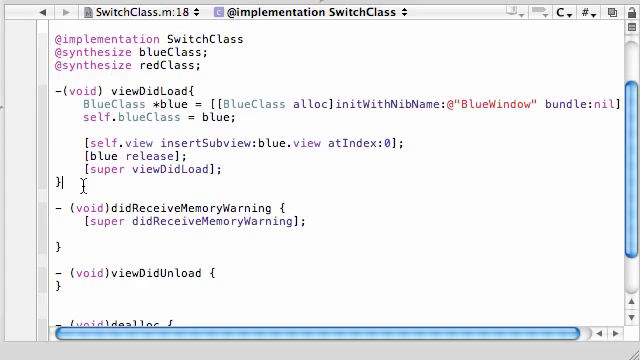
- Declare the -(IBAction)switchViews:(id)sender method with an empty body
type("-(IBAction) switchViews: (id)sender")
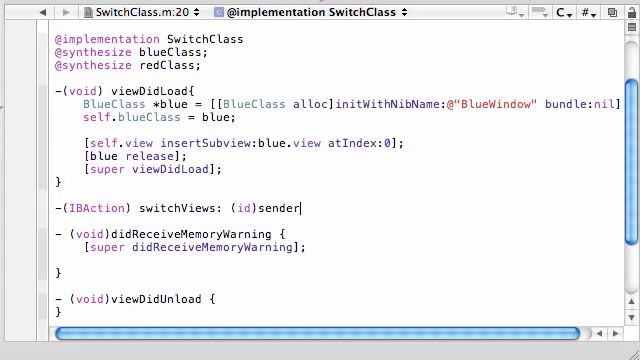
type("{}")
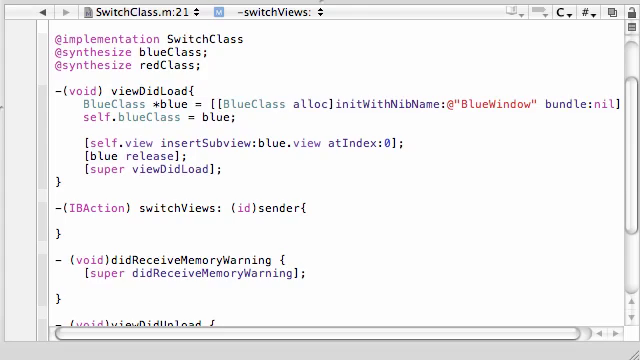
mouse_move(204, 198)
type("if(")
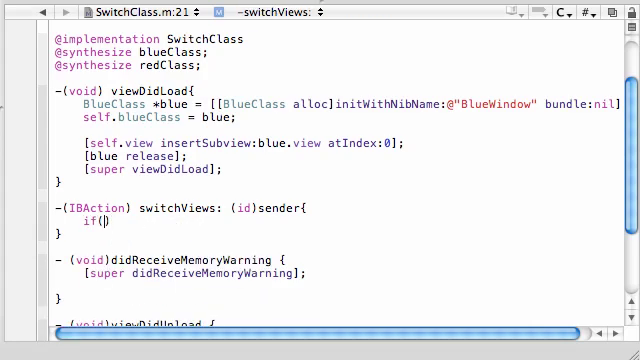
- Begin the if condition checking self.redClass.view.superview==nil
type("self.redClass")
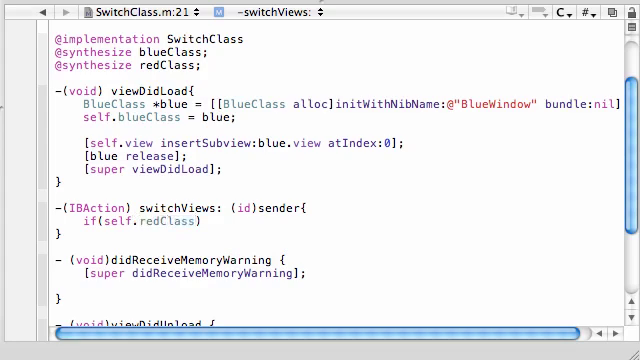
type(".view.")
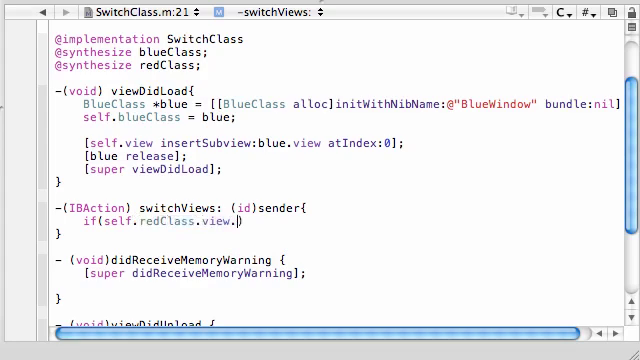
type("super")
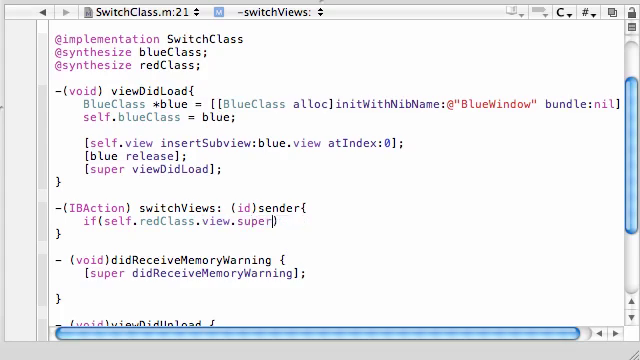
type("view==nil")
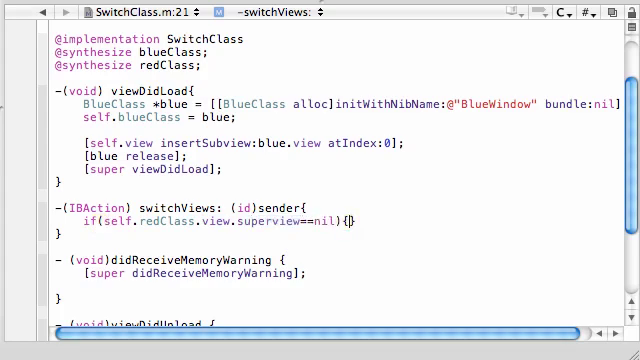
key("Return")
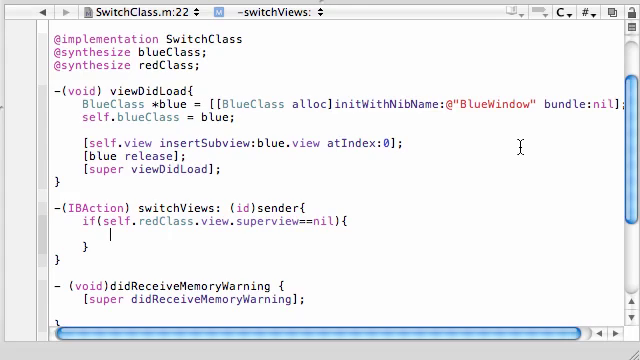
- Add a nested if(self.redClass==nil) that allocs a RedClass from the RedWindow nib
type("if(self")
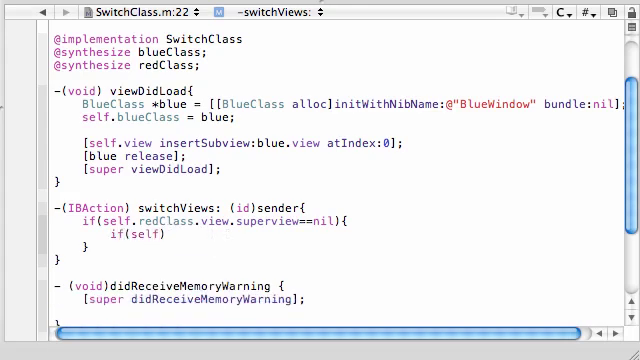
type(".redClass")
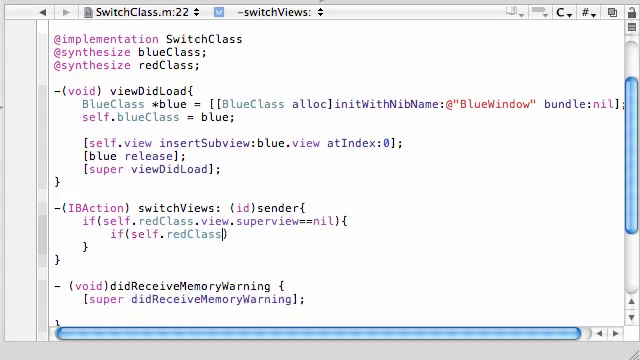
type("==nil")
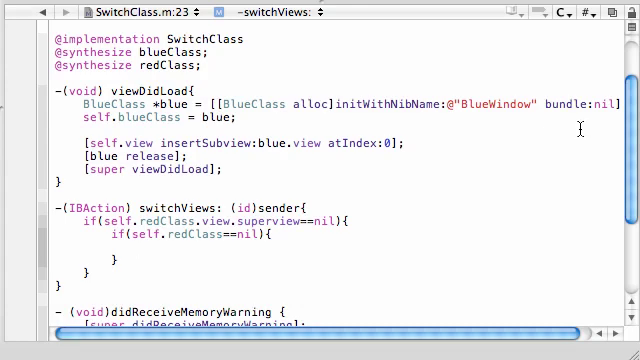
type("RedClass")
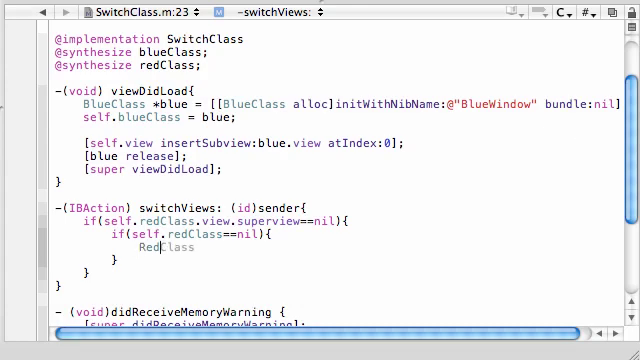
type("*")
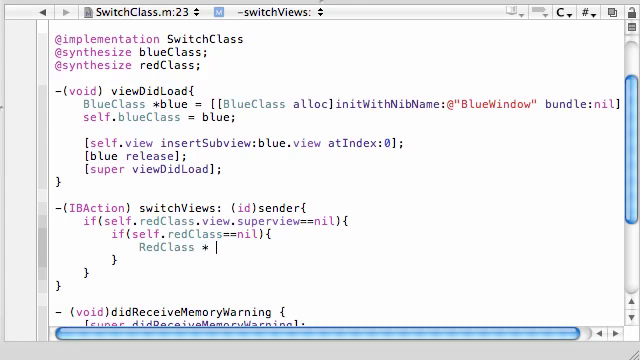
type("red =")
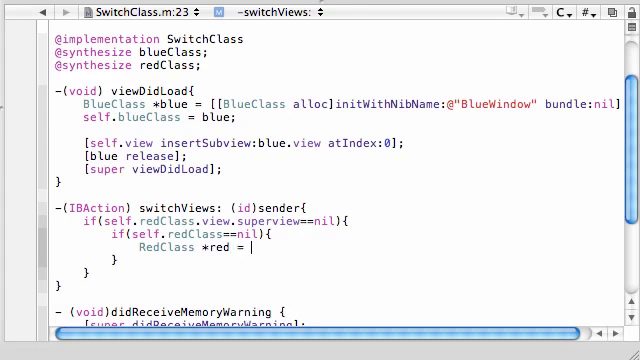
type("[[R")
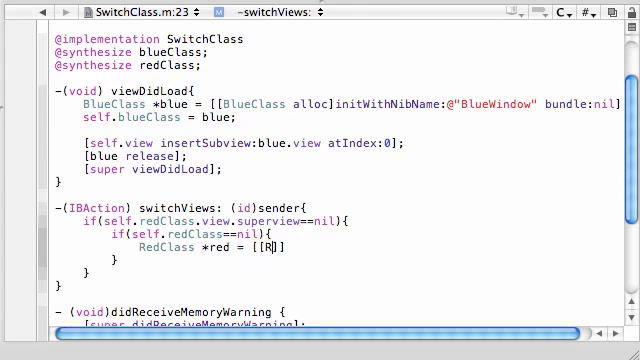
type("edClass alloc")
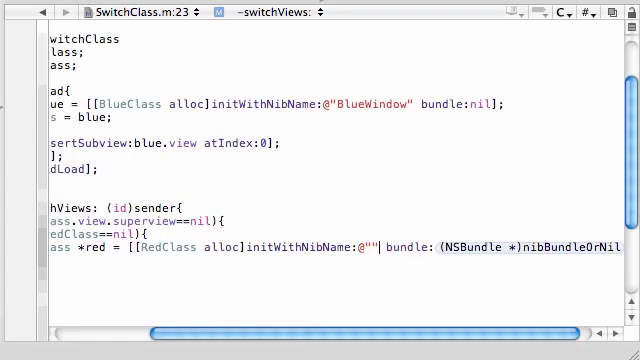
type("RedWindow")
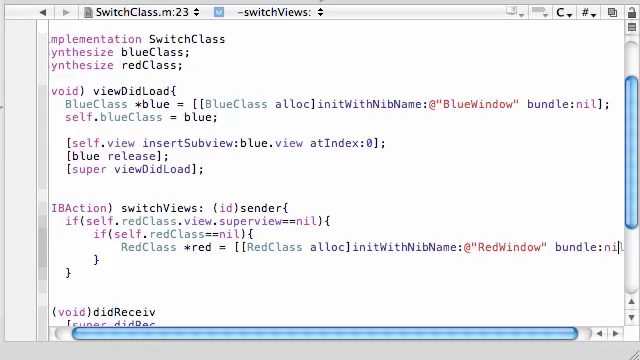
- Assign the new controller to self.redClass and then release it with [red release];
scroll("left", 3)
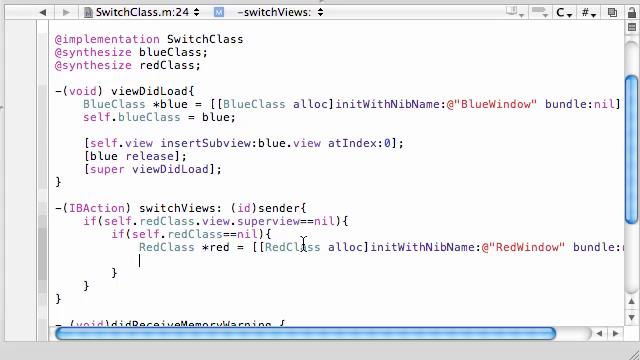
type("self.redClass =")
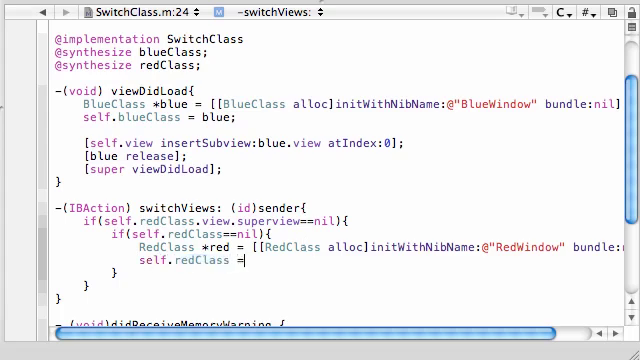
type("red;")
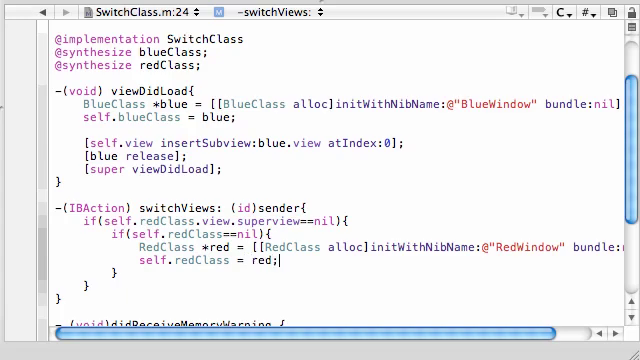
scroll("up", 3)
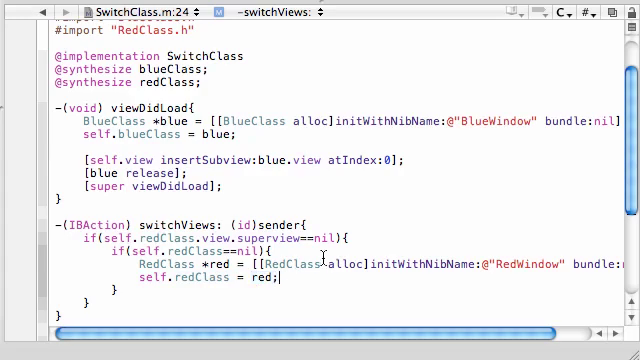
key("Return")
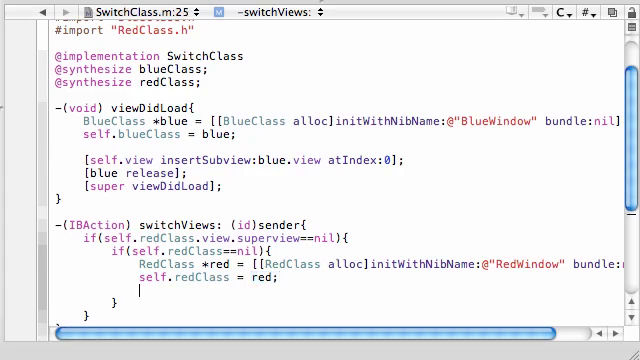
type("r")
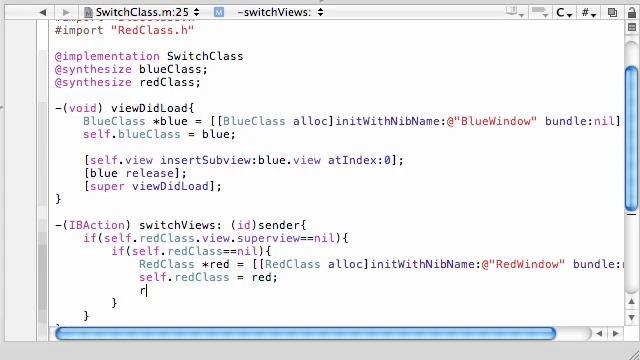
type("[red]")
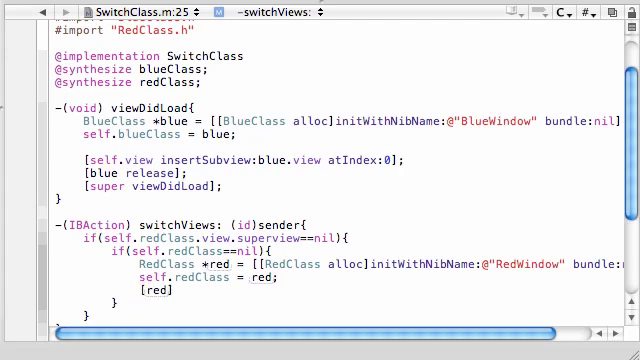
type("release];")
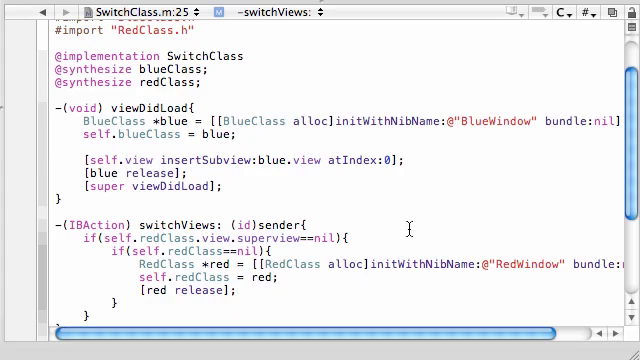
- Remove the blue view with [blueClass.view removeFromSuperview]
scroll("down", 3)
type("[")
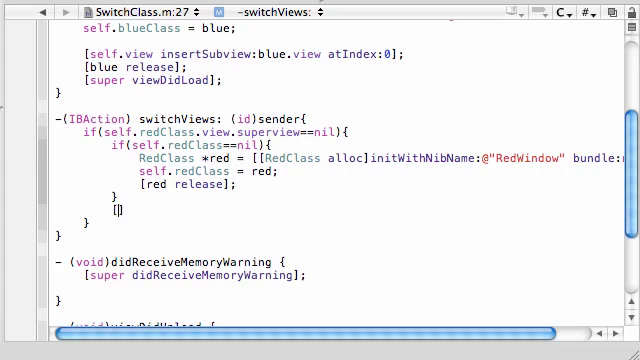
type("blueClass")
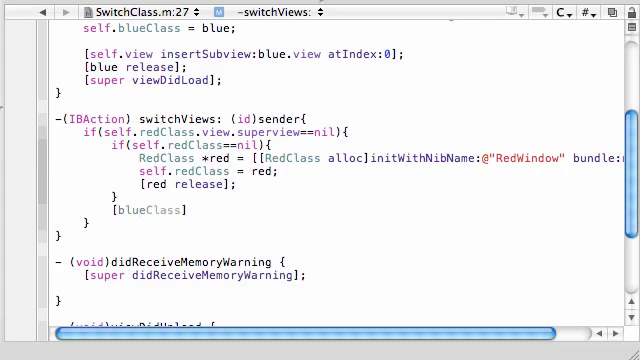
type(".view")
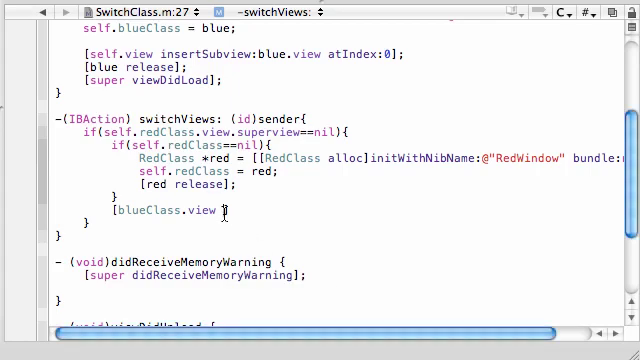
type("removeFromSuperview]")
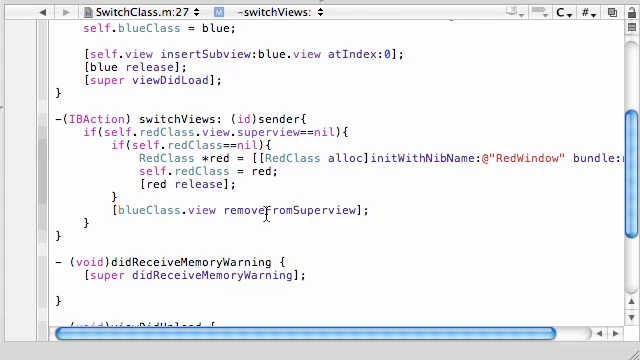
double_click(290, 212)
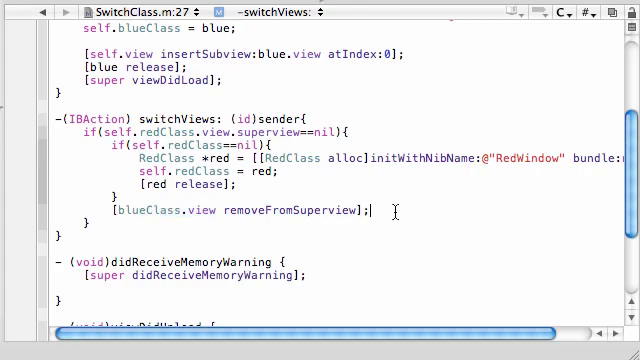
key("Return")
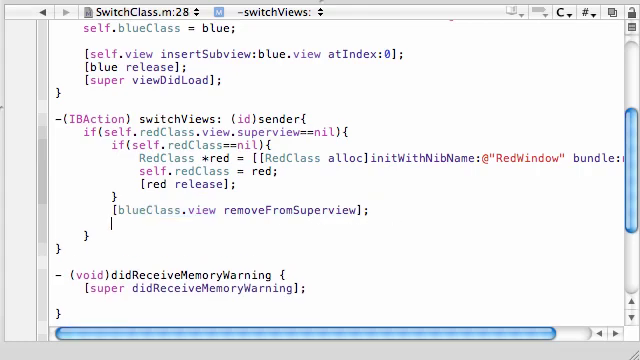
- Write [self.view insertSubview:redClass.view atIndex:] and select the index argument
type("[]")
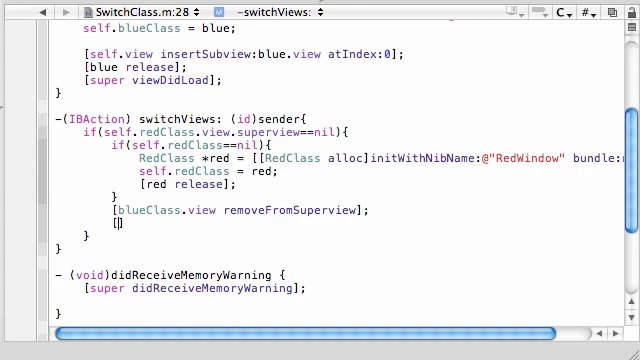
type("self.v")
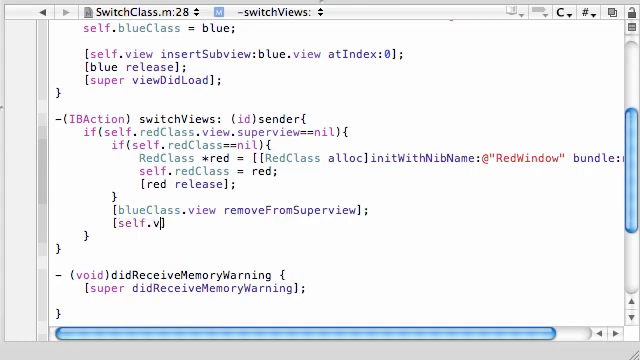
type("iew ]")
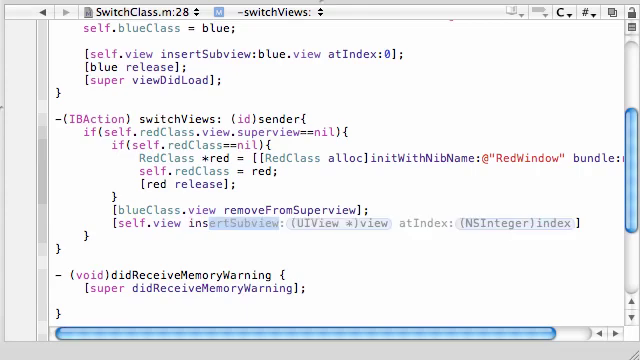
scroll("up", 3)
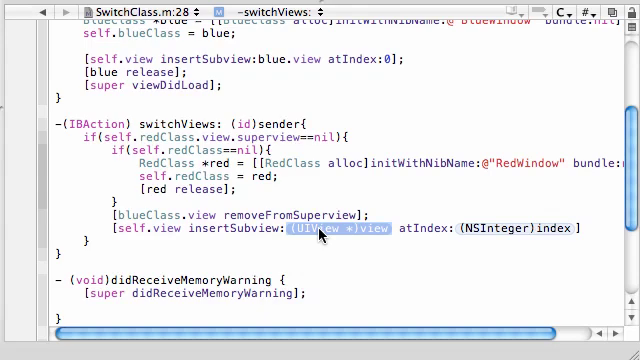
type("redClass")
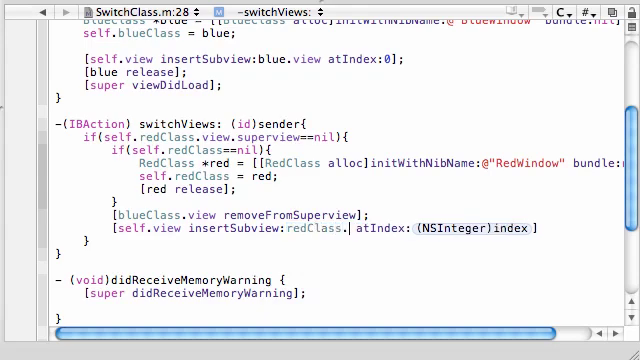
type(".view")
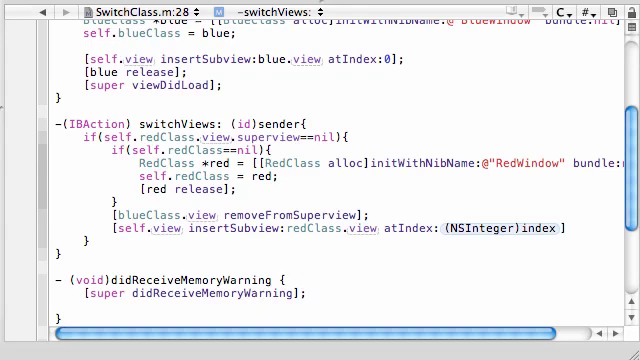
double_click(510, 234)
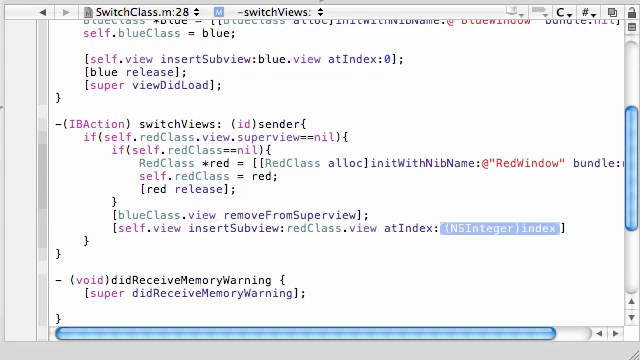
- Set atIndex to 0 and add an else branch with if(self.blueClass==nil){}
type("0")
type("if(")
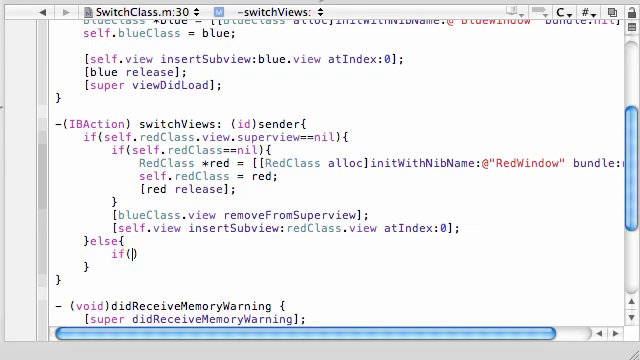
type("self.")
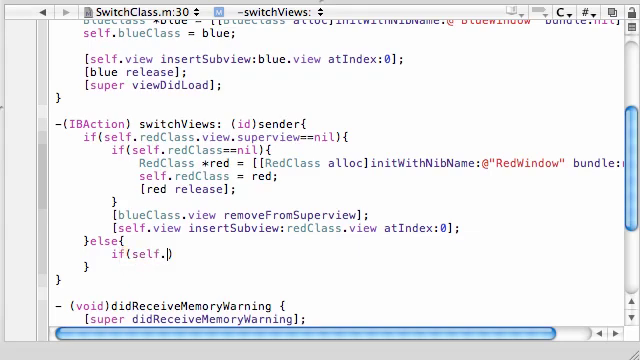
type("blueClass")
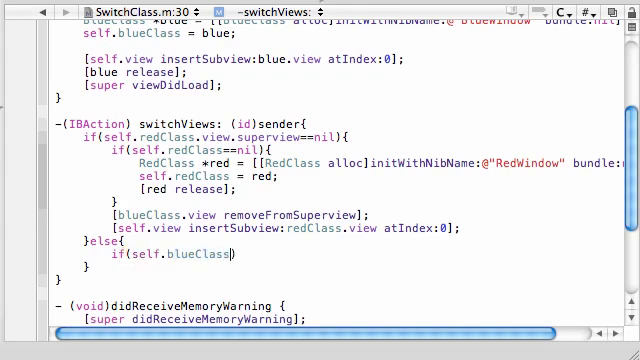
type("==")
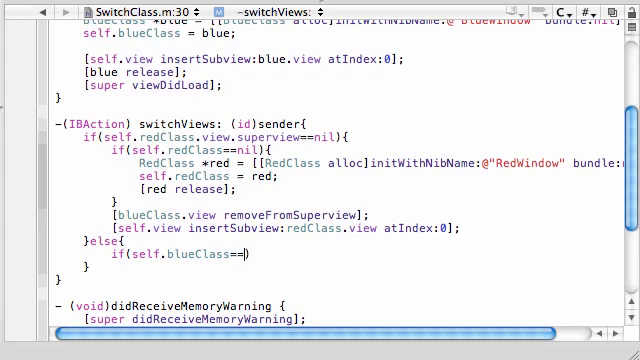
type("nil){}")
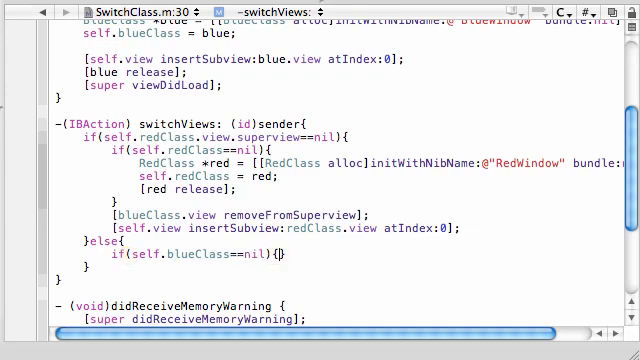
key("Return")
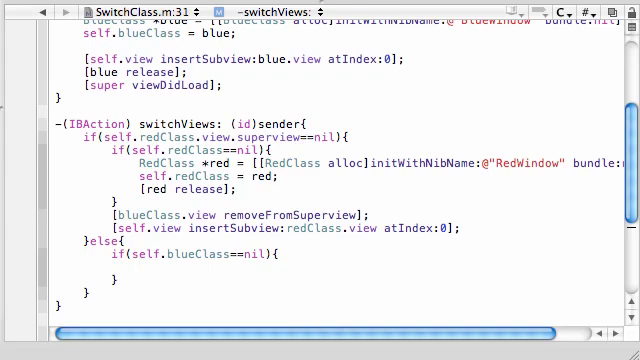
left_click(144, 290)
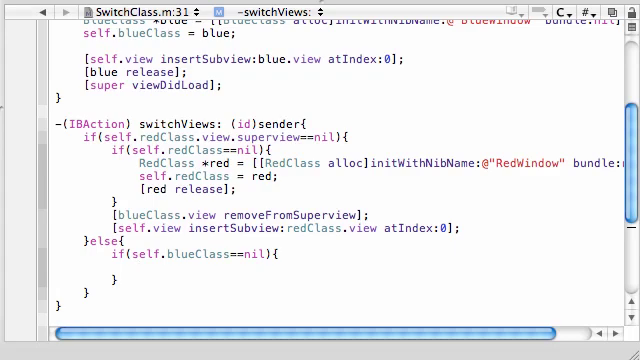
- Create BlueClass *blue from the BlueWindow nib and assign it to self.blueClass
type("BlueClass")
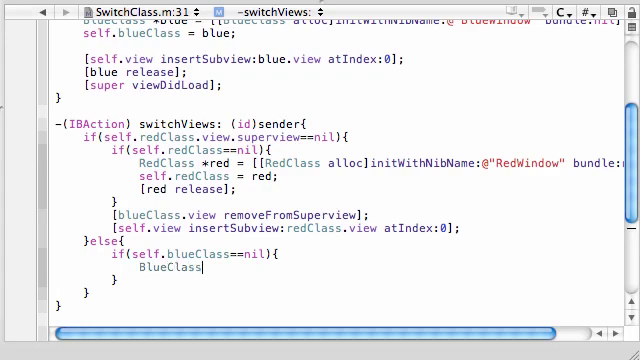
type("*b")
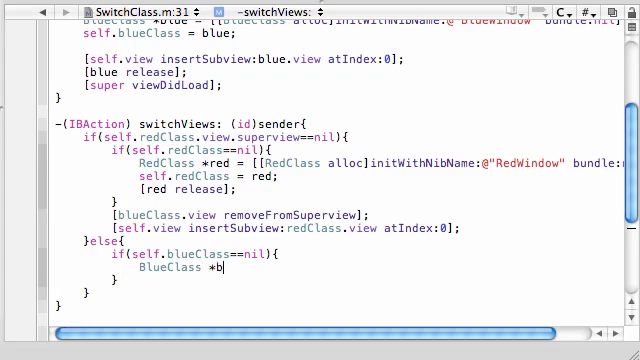
type("lue =")
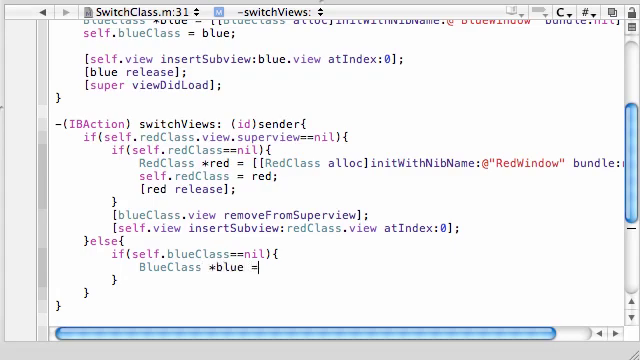
type("[[")
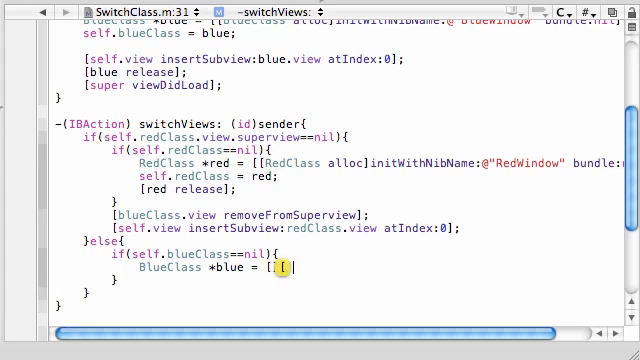
type("[BlueClass")
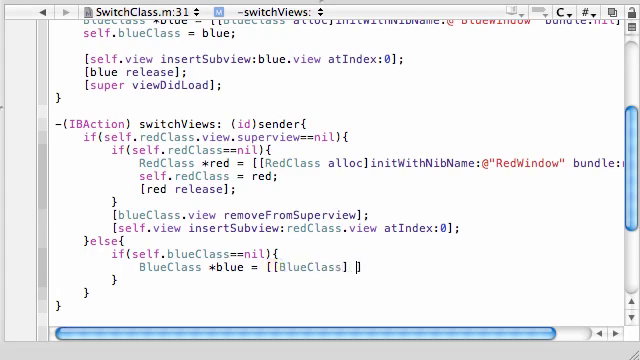
type("alloc")
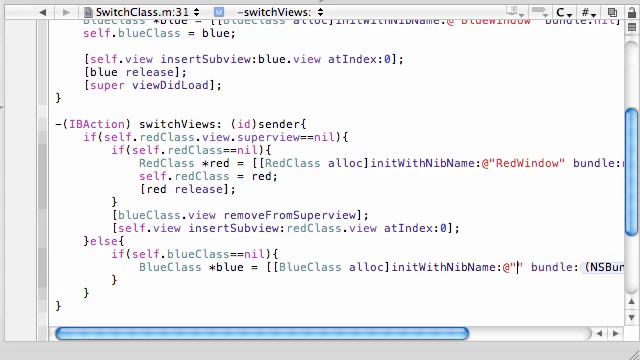
type("BlueWindow")
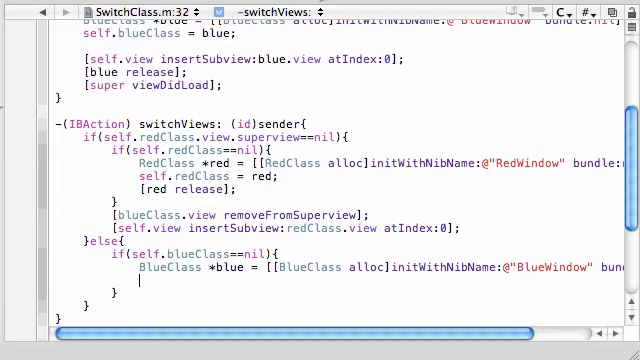
scroll("down", 3)
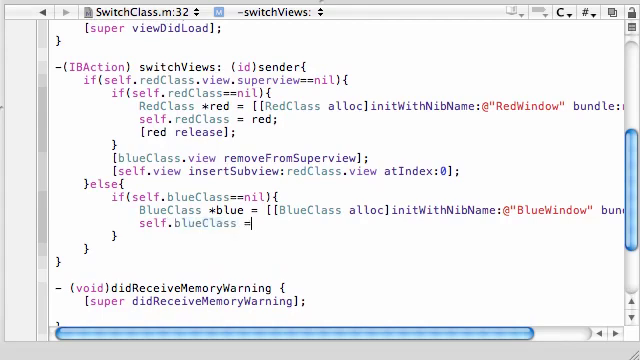
type("blue;")
type("[red")
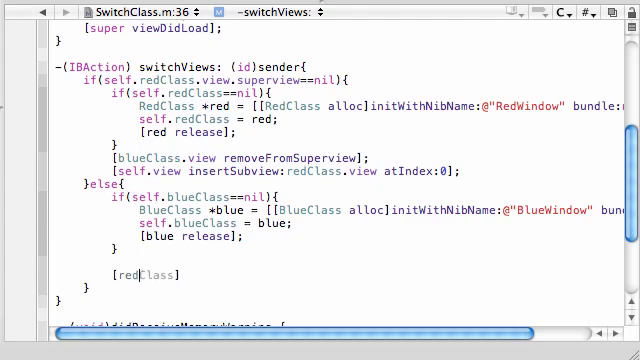
- Remove the red view and insert blueClass.view into self.view at index 0
type(".")
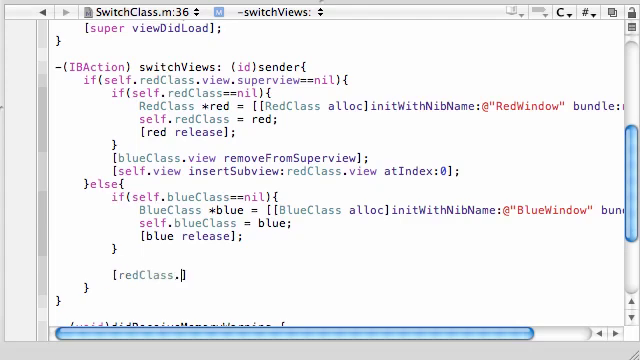
type("view removeFromSuperview];")
type("[")
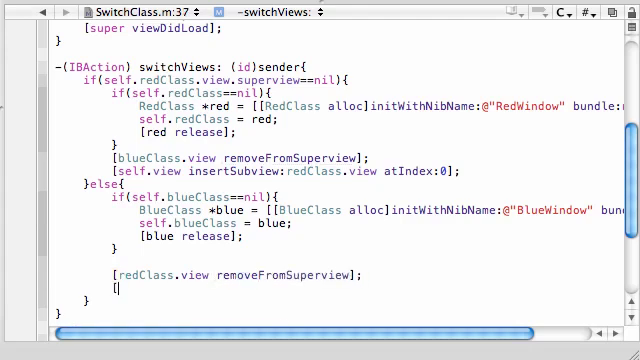
type("self.viw")
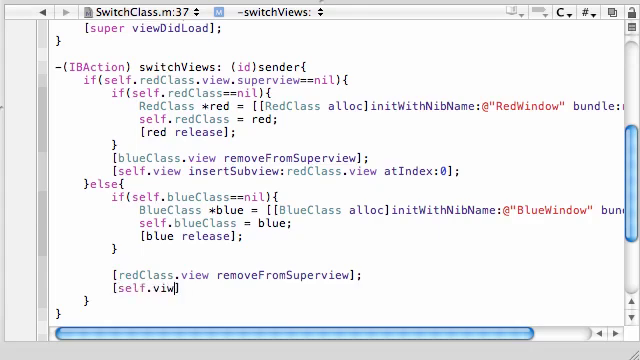
type("ew insertSubview")
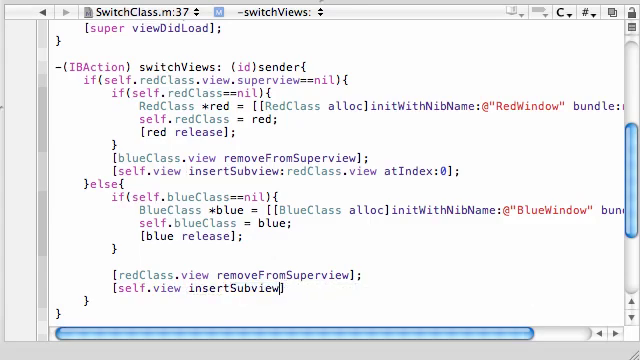
type(":blueClass")
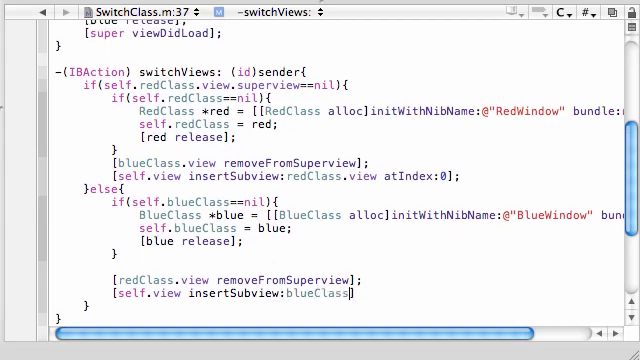
type(".view")
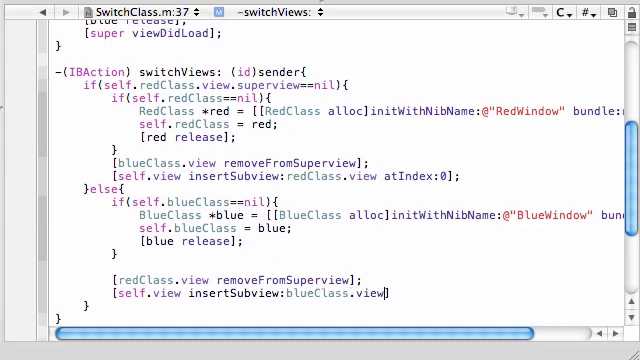
type("at")
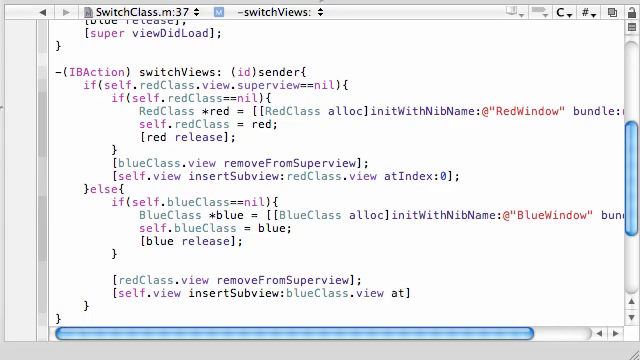
type("Index:0")
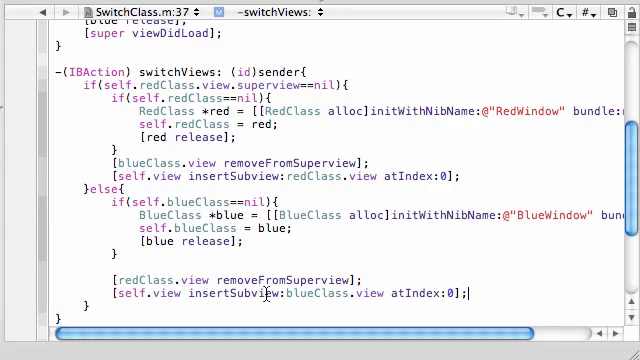
- In didReceiveMemoryWarning, write if(self.blueClass.view.superview==nil)
scroll("down", 3)
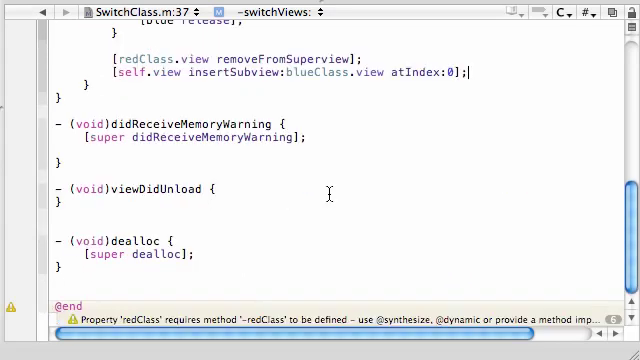
scroll("up", 3)
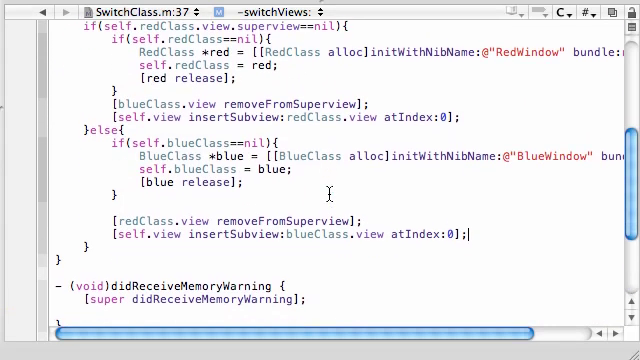
scroll("down", 3)
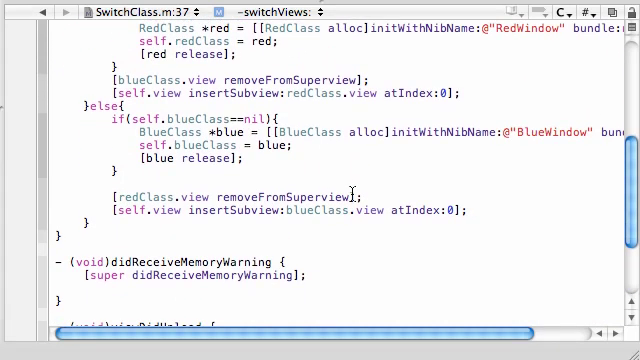
scroll("down", 3)
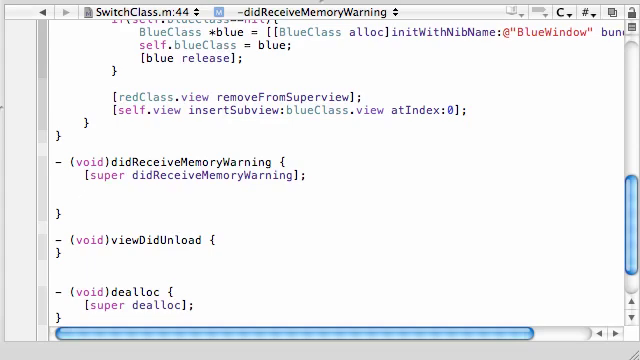
type("if()")
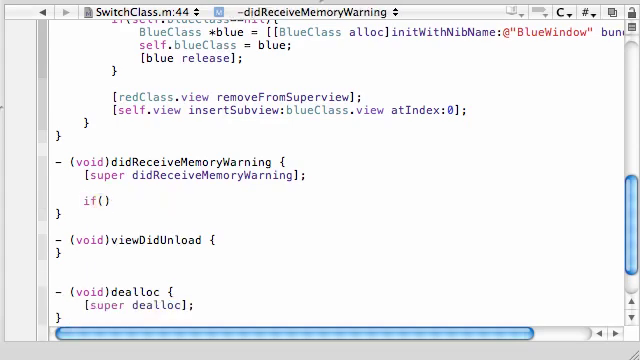
type("self")
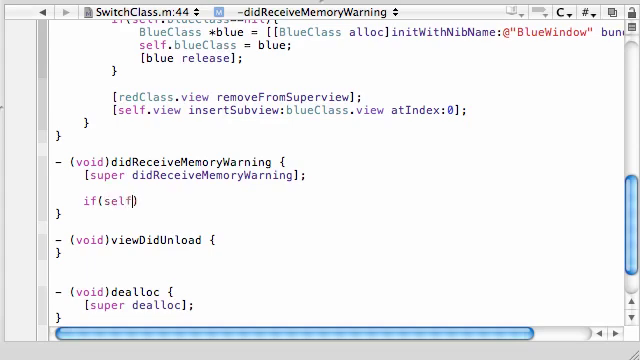
type(".")
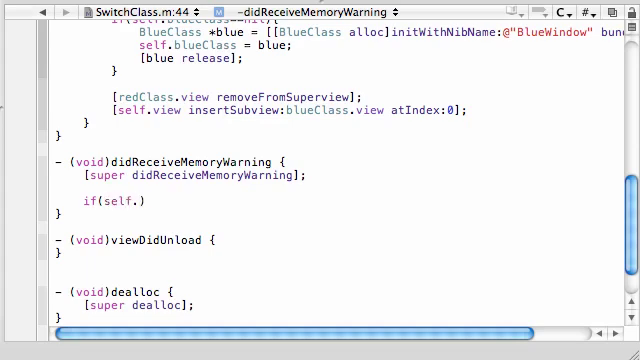
type("blueClass")
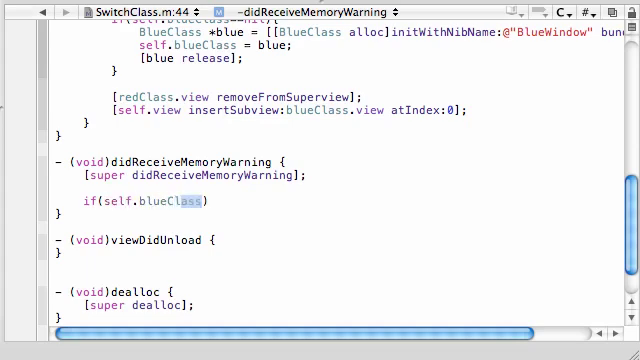
type(".view")
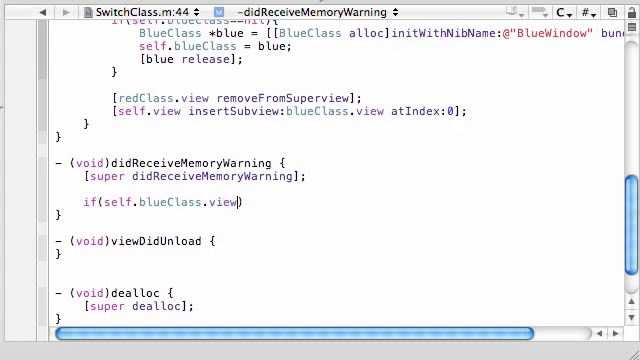
type(".subviews")
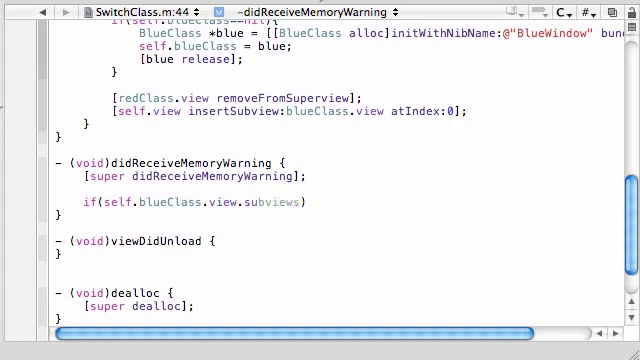
type("superview")
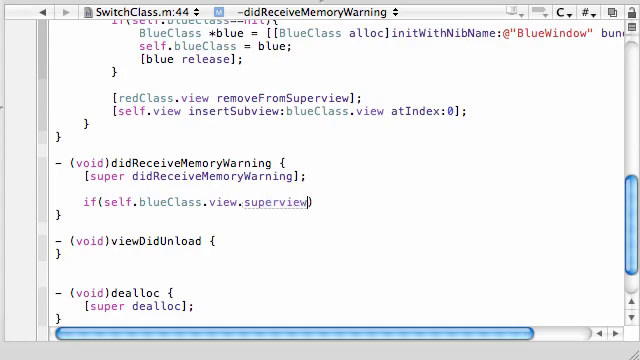
type("==nil")
type("self.bl")
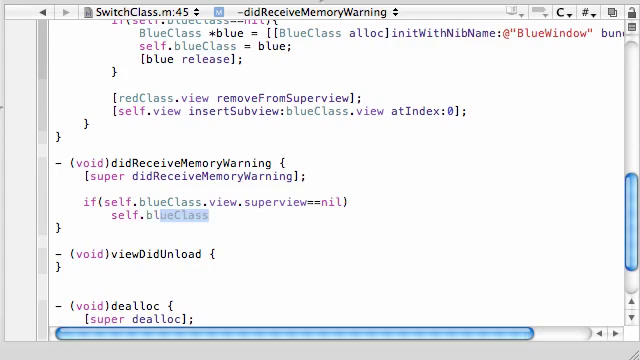
- Set self.blueClass=nil in that case, else self.redClass=nil
type("=nil;")
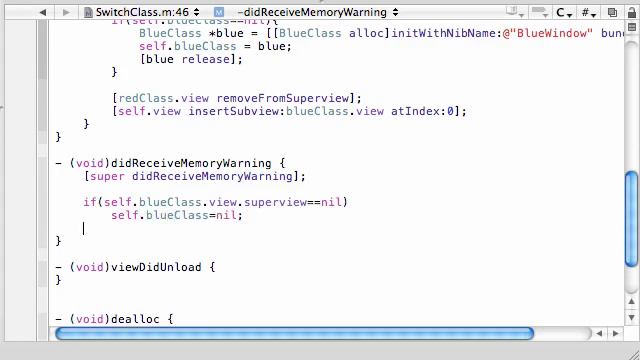
type("else{")
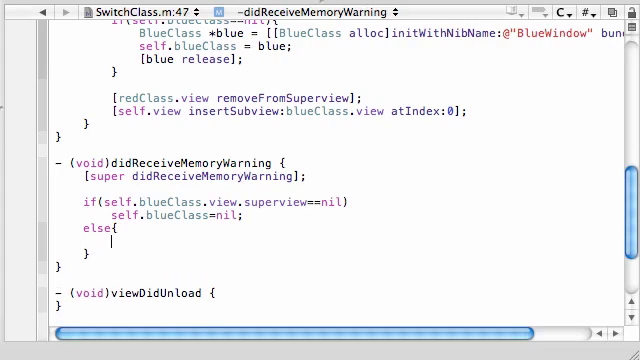
type("self.redClass=")
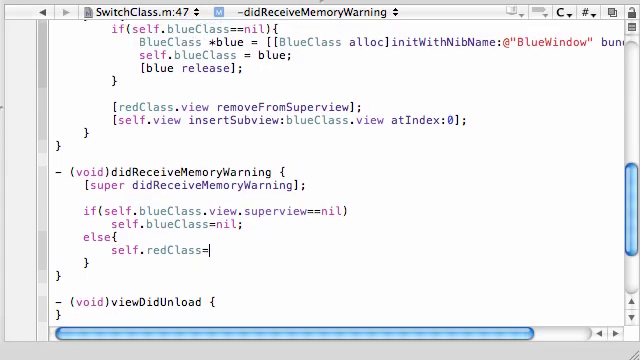
type("nil;")
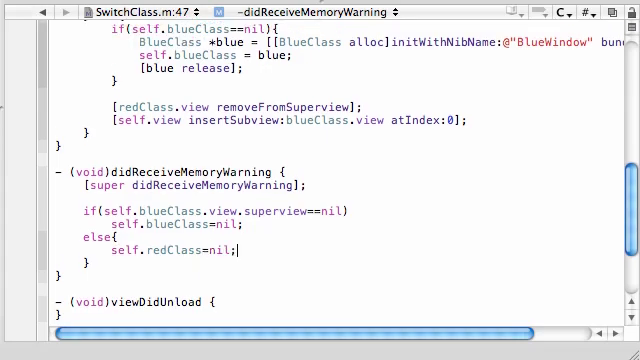
scroll("down", 3)
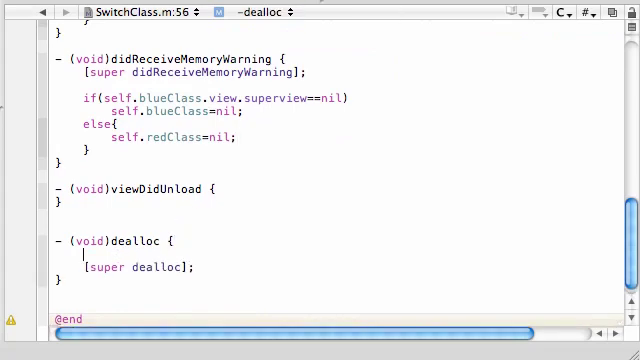
- In dealloc, release redClass and blueClass above [super dealloc];
type("[]")
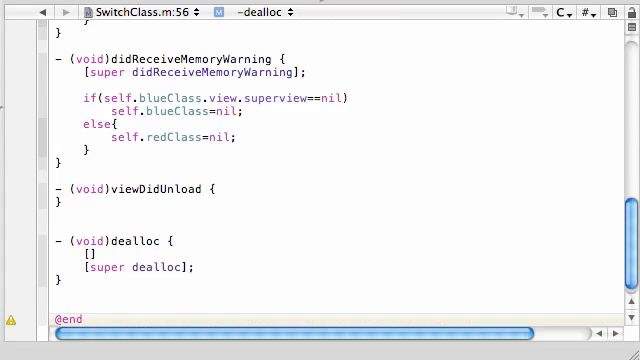
type("redClass release")
type("[blueClass release]")
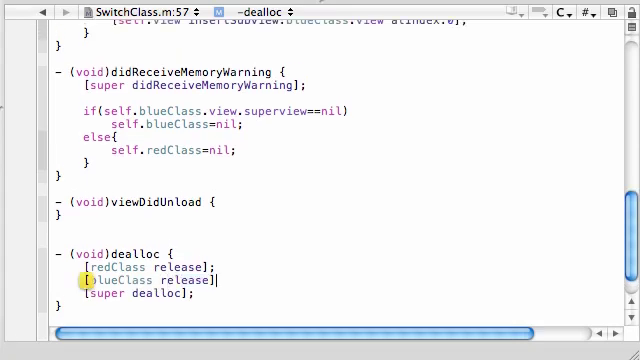
scroll("down", 3)
type(";")
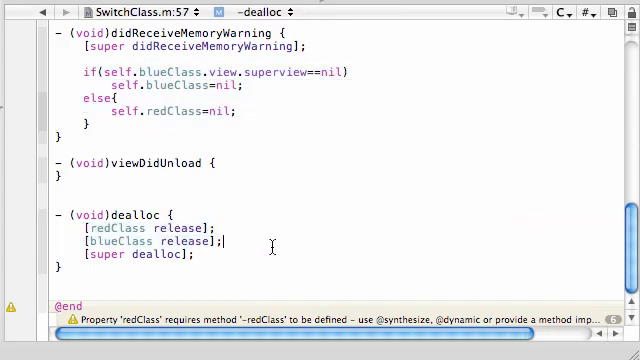
scroll("up", 3)
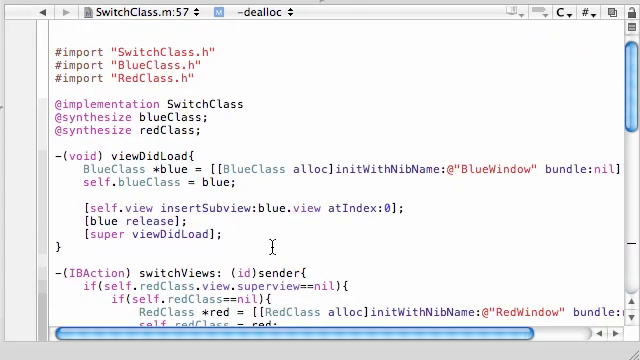
scroll("down", 3)
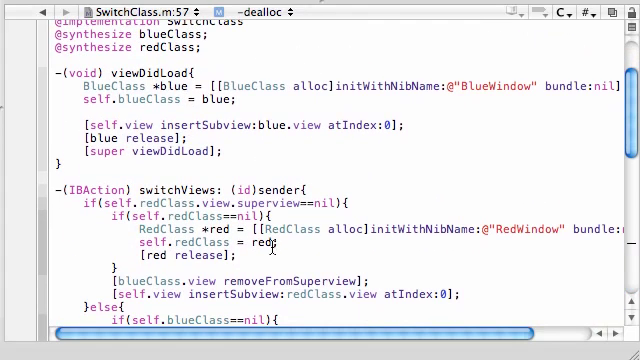
scroll("down", 3)
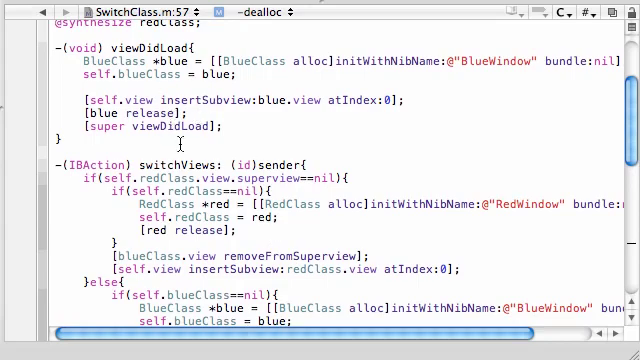
scroll("down", 3)
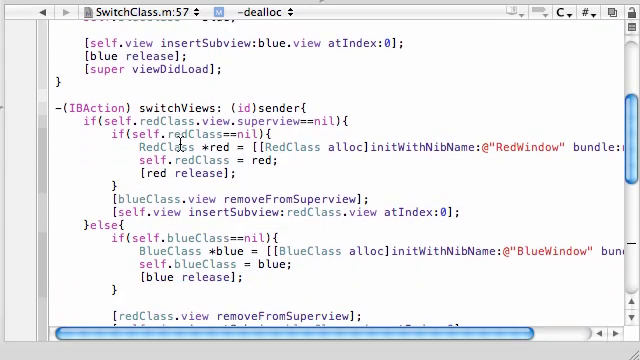
scroll("down", 3)
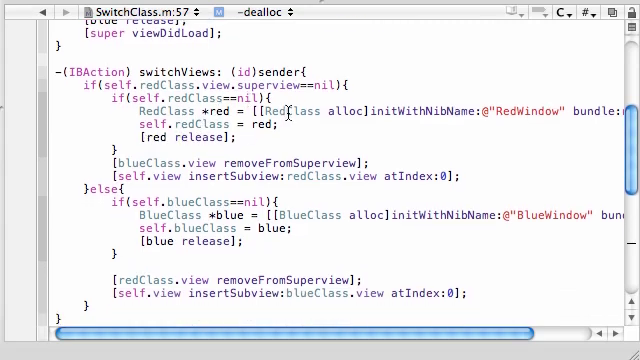
scroll("up", 3)
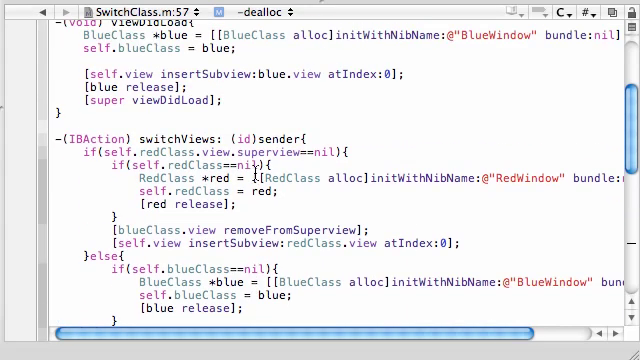
scroll("up", 3)
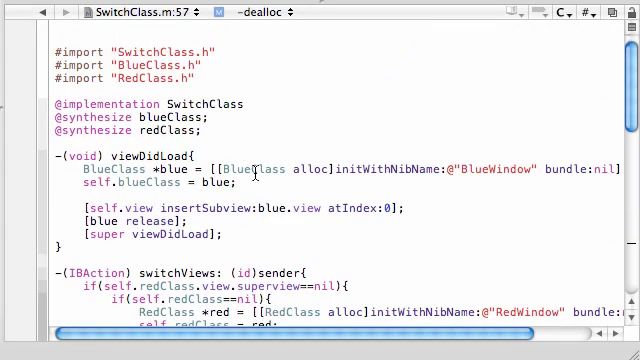